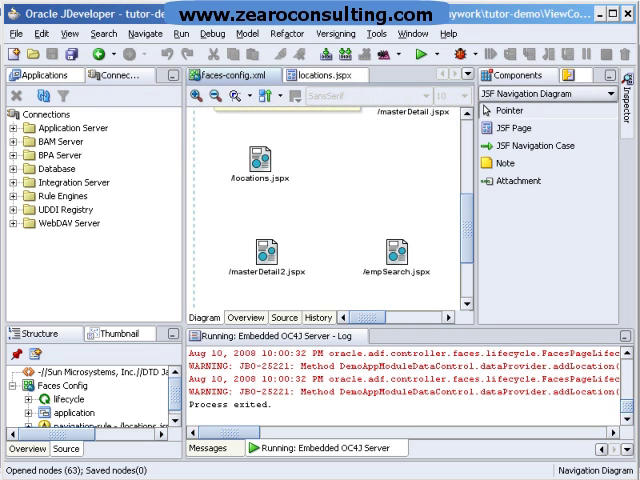
mouse_move(122, 364)
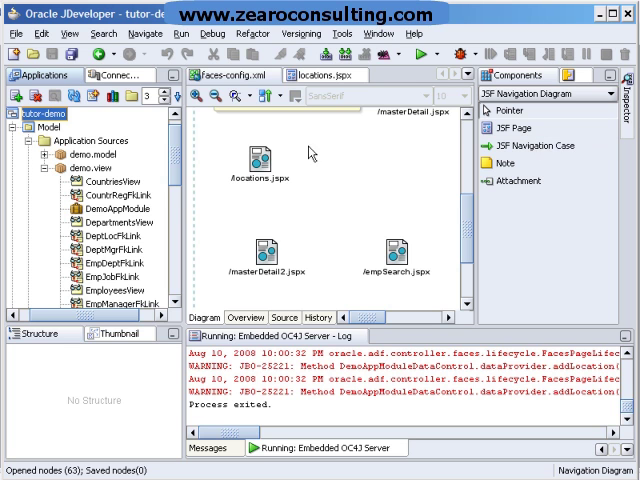
mouse_move(271, 190)
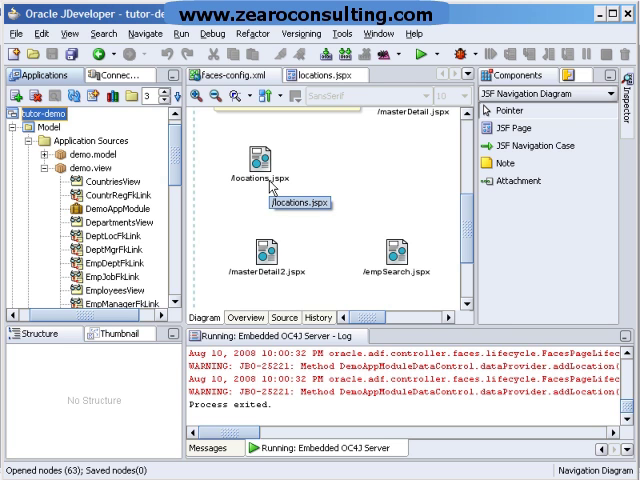
mouse_move(275, 185)
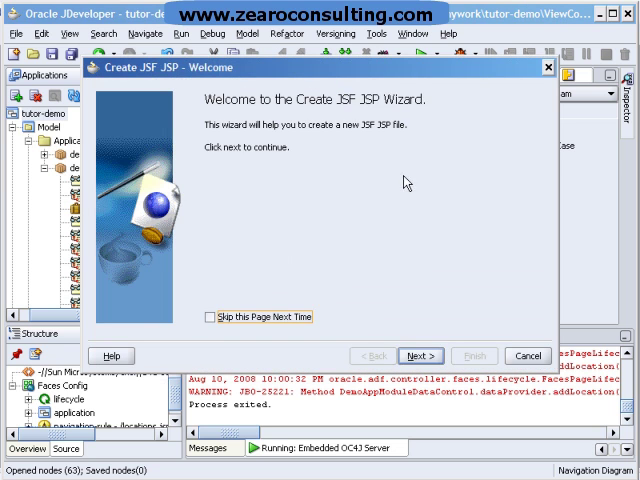
- Create editLocations.jspx as a JSP Document (*.jspx) through the new-file wizard
left_click(420, 355)
type("editLocation.jsp")
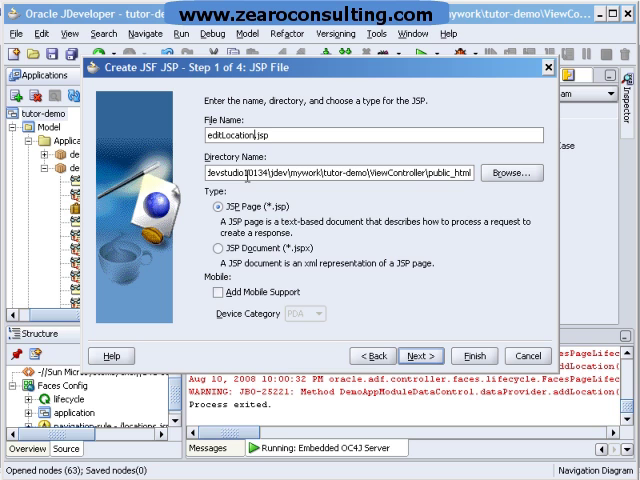
left_click(210, 226)
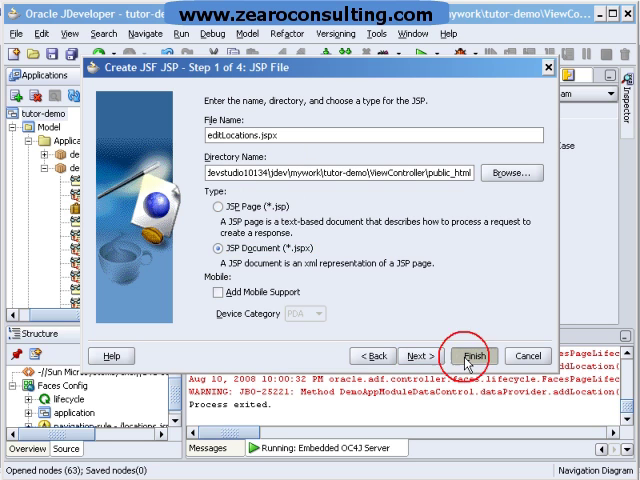
left_click(464, 355)
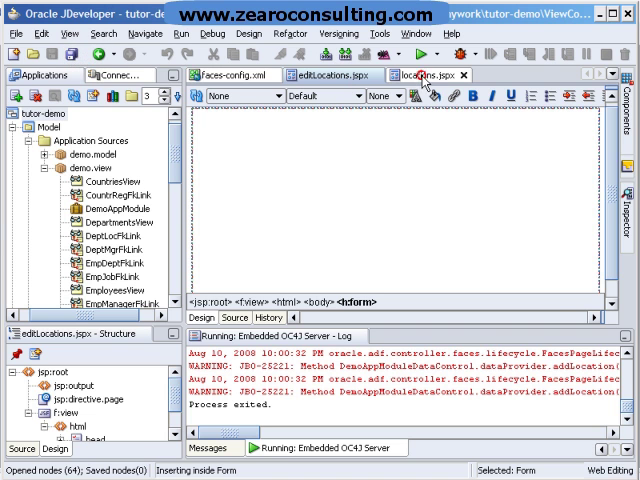
left_click(440, 74)
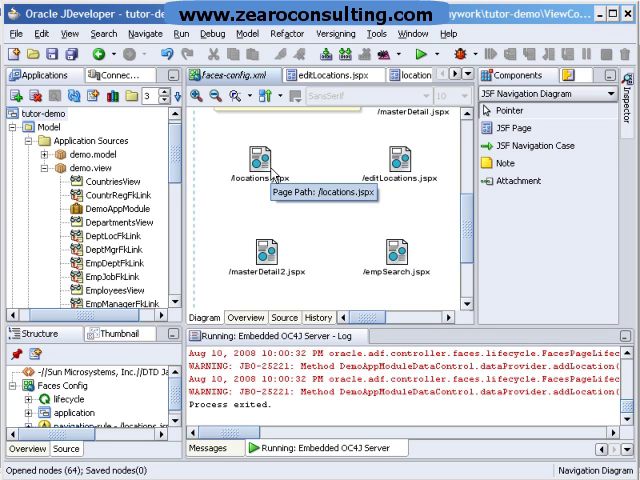
mouse_move(393, 195)
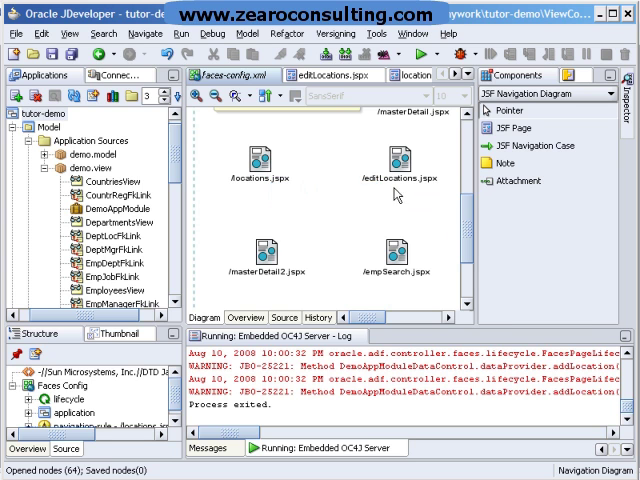
mouse_move(393, 194)
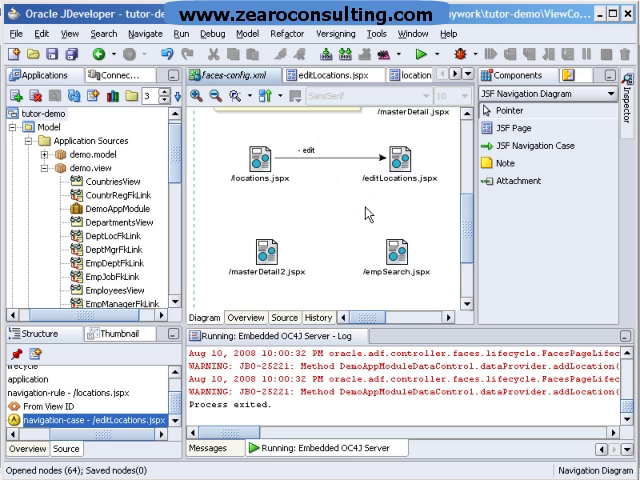
mouse_move(288, 145)
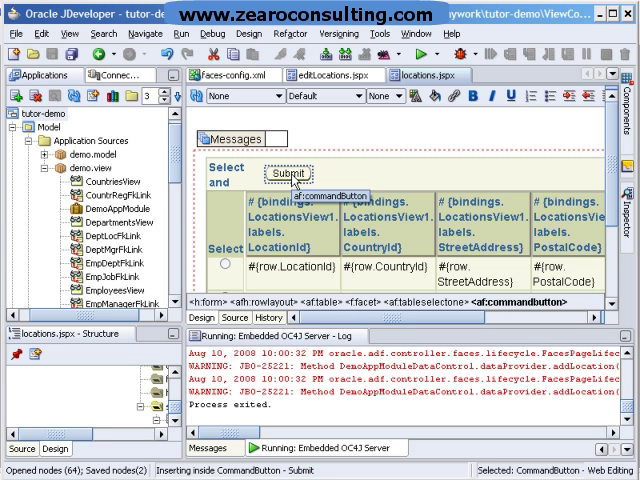
- Scroll to the Submit button on locations.jspx and bring up its context menu
scroll("down", 3)
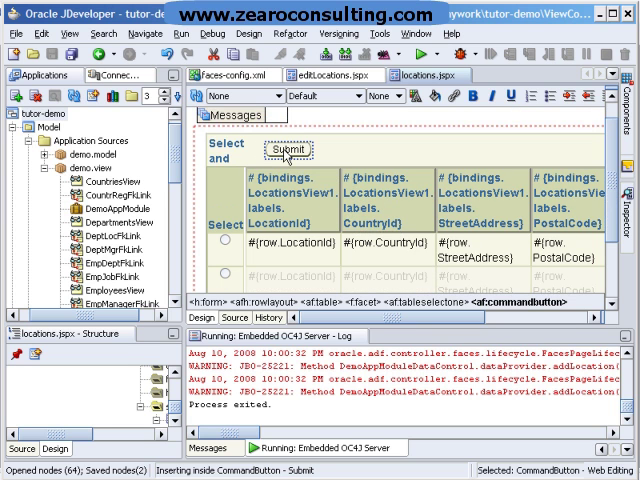
right_click(290, 149)
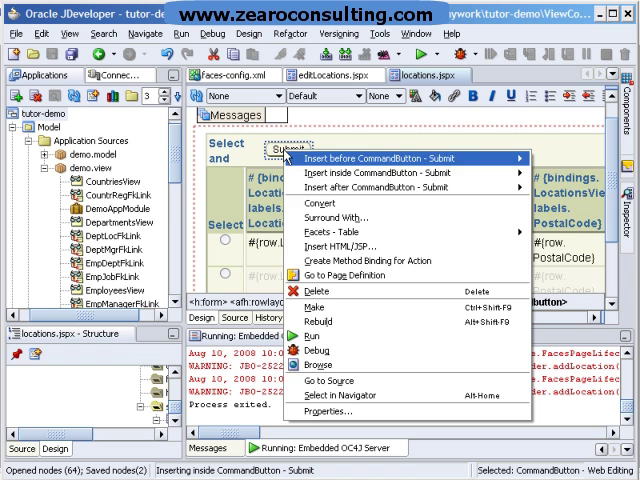
mouse_move(360, 173)
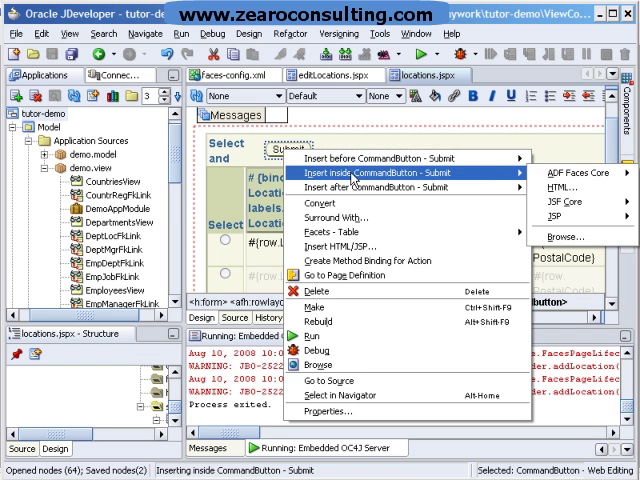
mouse_move(417, 180)
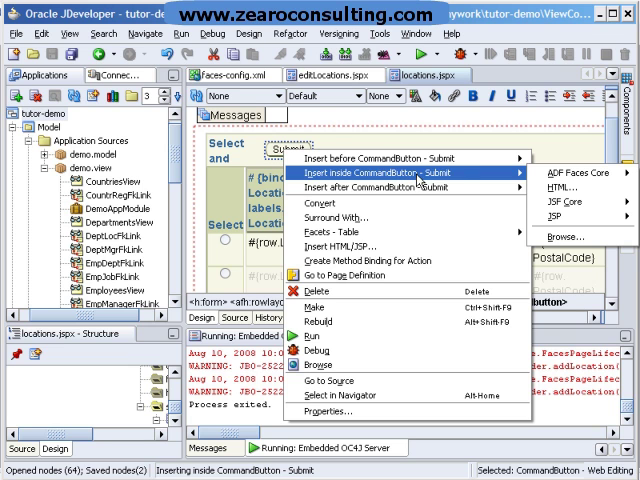
mouse_move(505, 182)
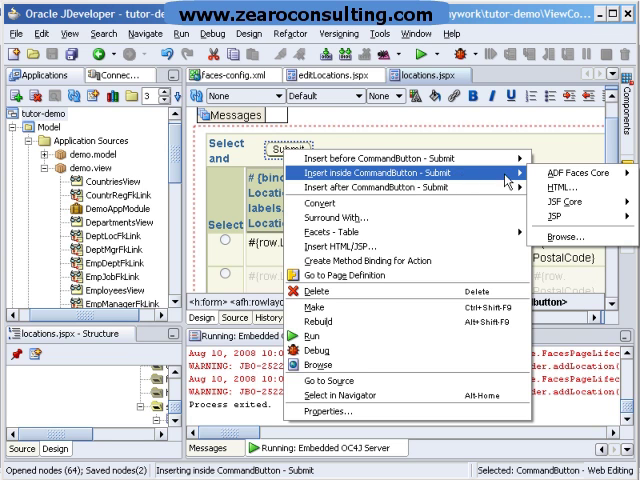
mouse_move(576, 173)
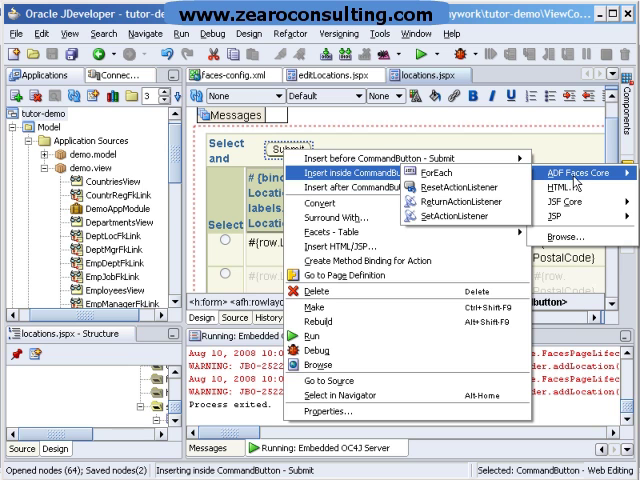
mouse_move(465, 187)
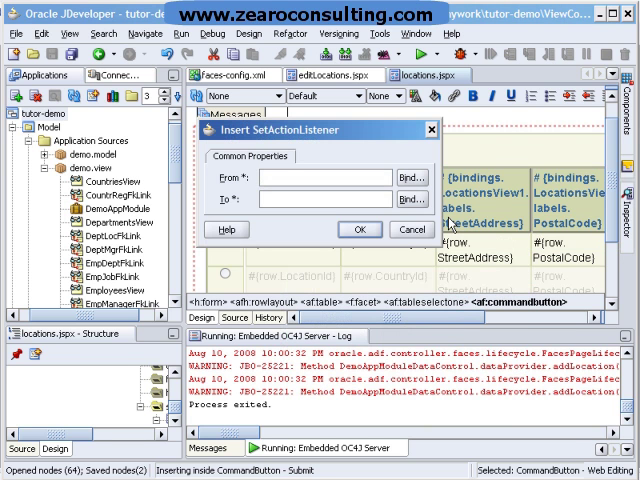
- Add a set action listener copying #{row.rowKeyStr} into #{processScope.countryId}
type("Godrej 222339 - 06 aug 08.")
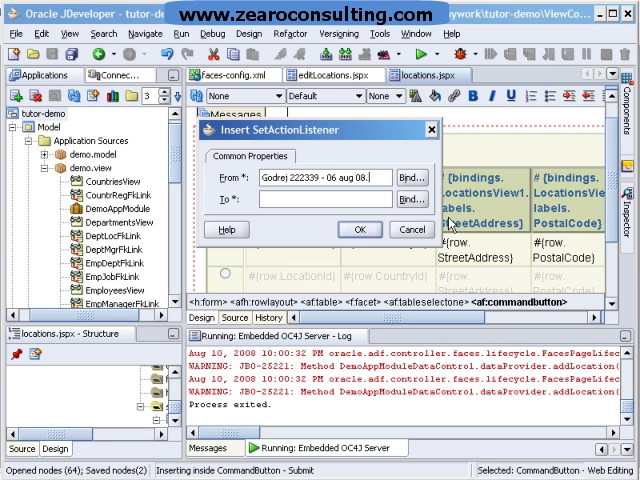
left_click(324, 177)
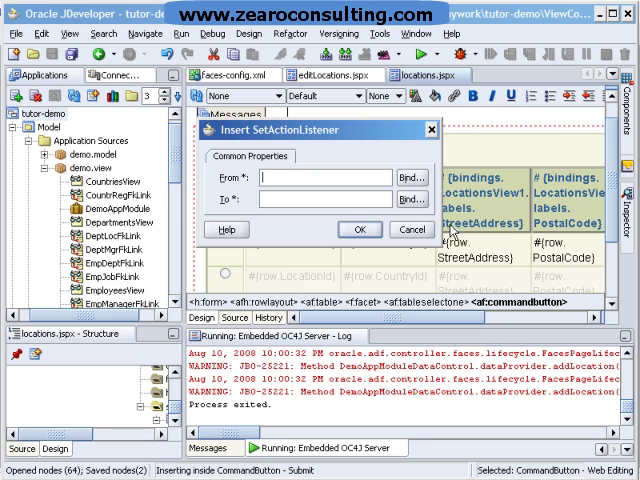
mouse_move(452, 230)
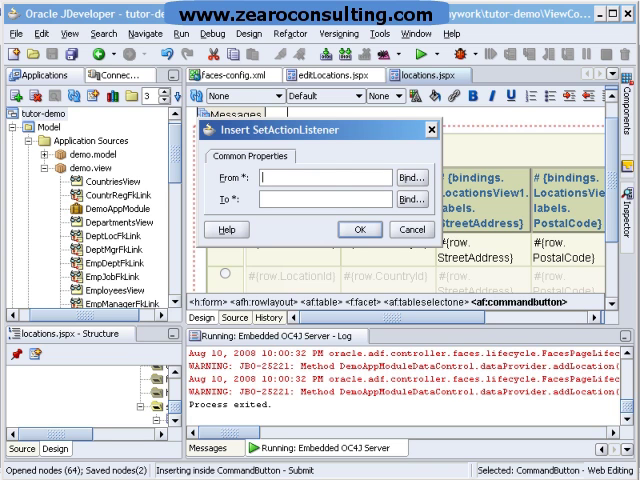
type("#{processScope.orderKey}")
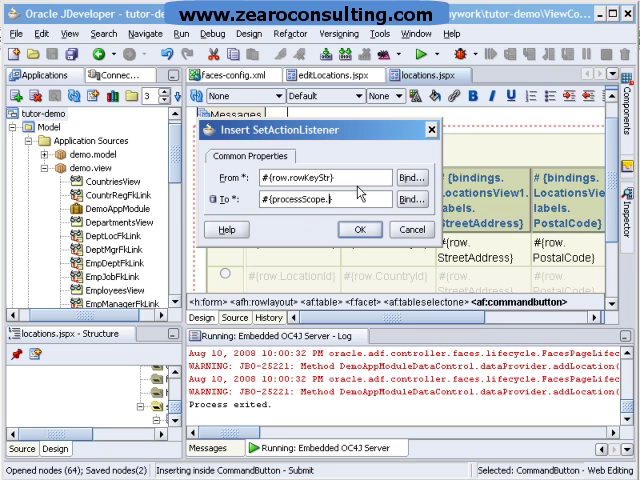
mouse_move(250, 208)
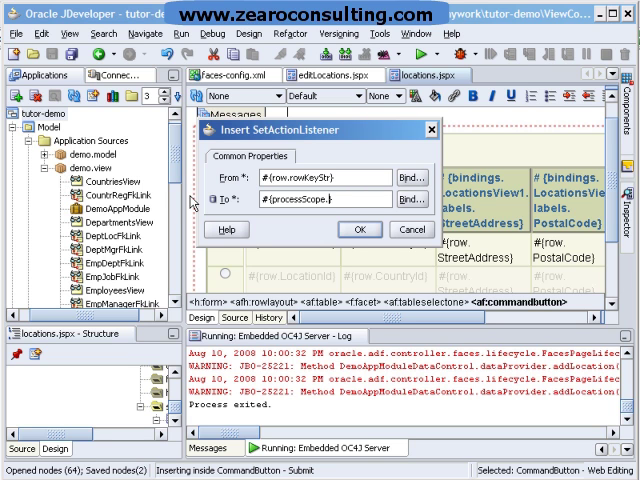
type("countryId")
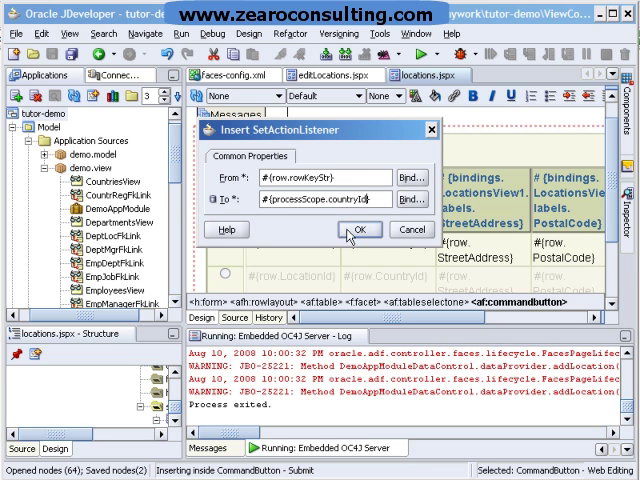
left_click(361, 230)
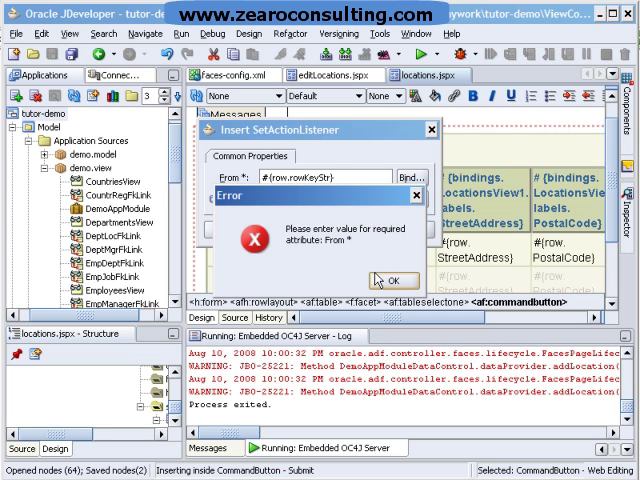
left_click(392, 280)
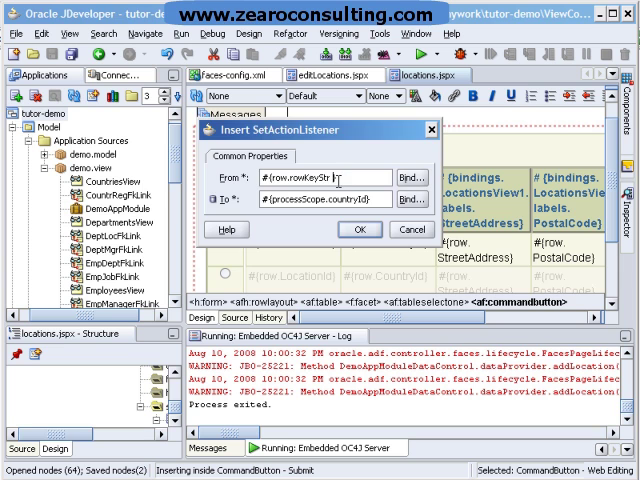
left_click(361, 229)
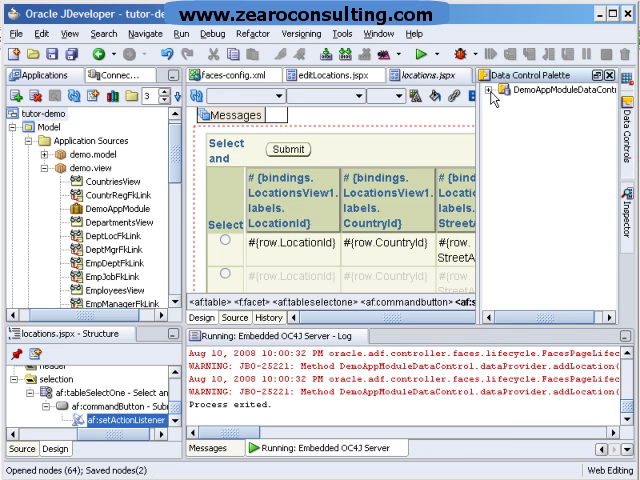
- Change the Submit button's Text to Edit and pick its Action
left_click(497, 90)
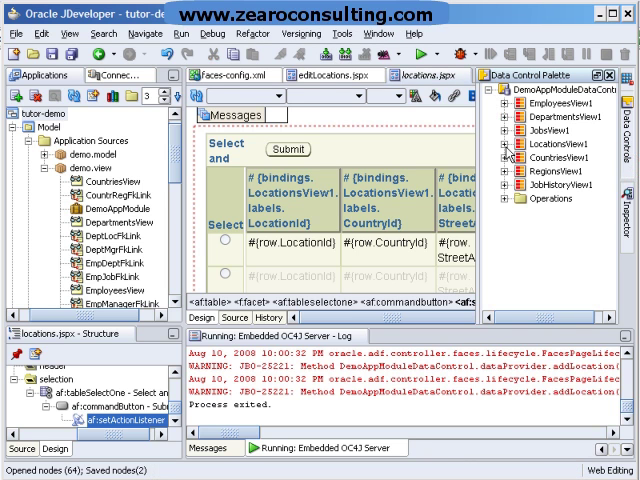
left_click(511, 141)
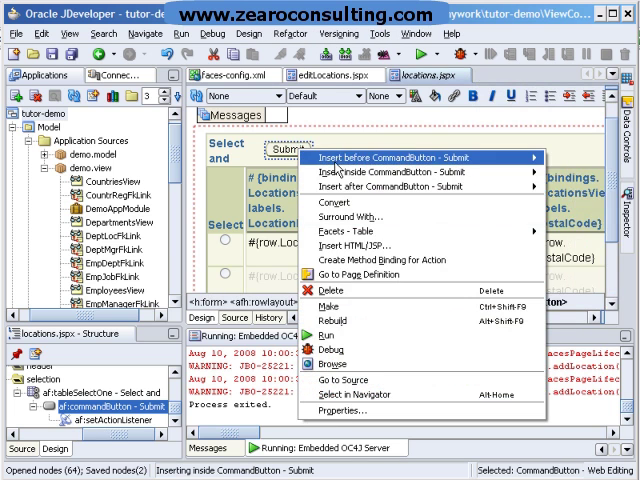
left_click(348, 411)
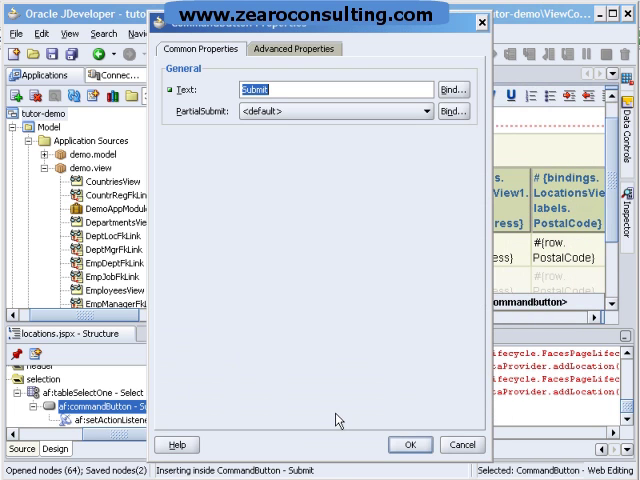
left_click(294, 48)
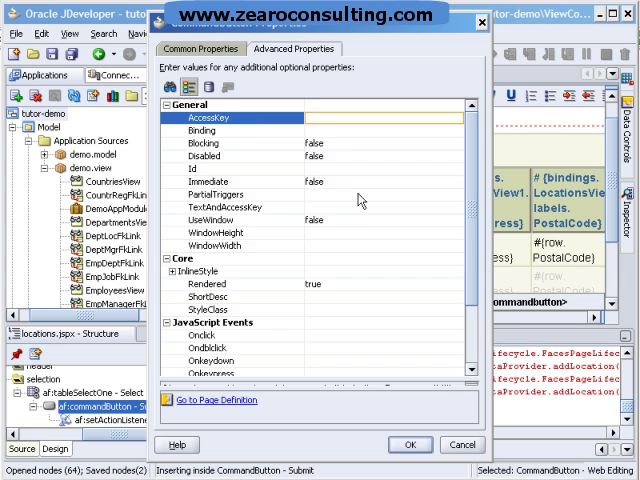
left_click(201, 48)
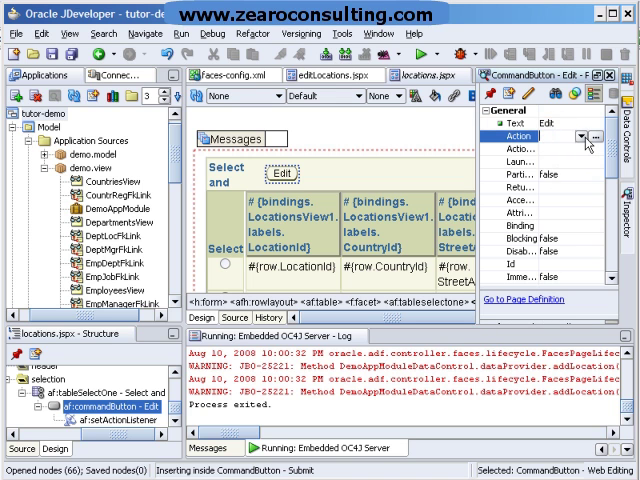
left_click(581, 136)
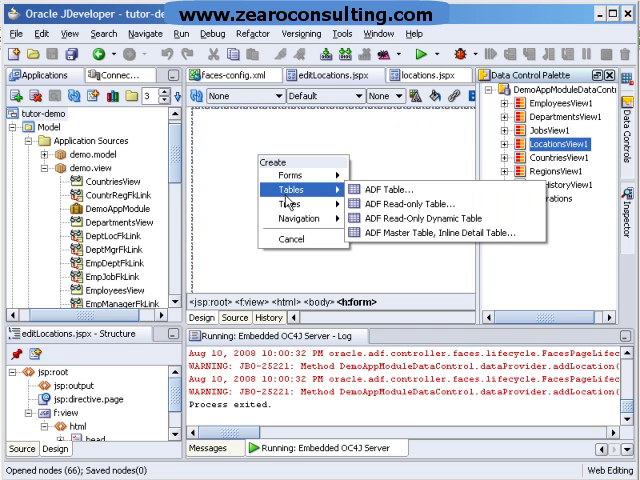
mouse_move(290, 175)
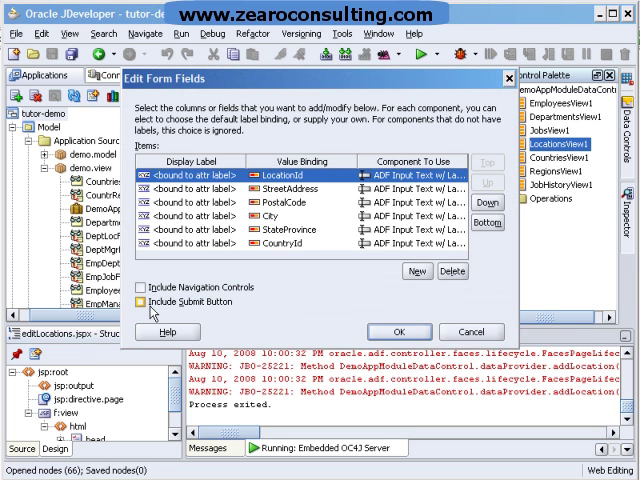
- Create an ADF Form of LocationsView1 on editLocations.jspx, including a submit button
left_click(146, 302)
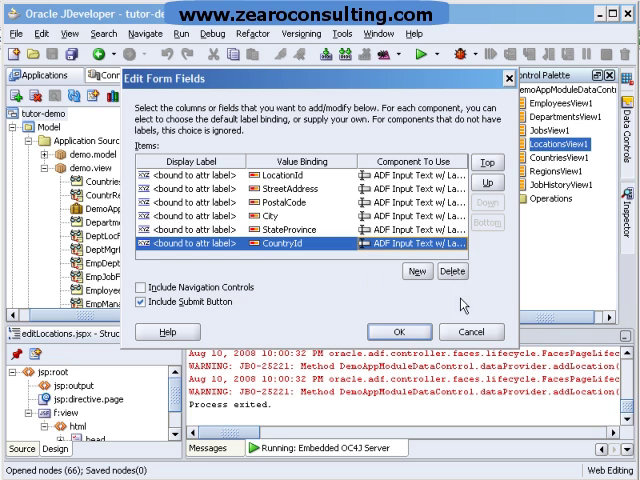
left_click(398, 331)
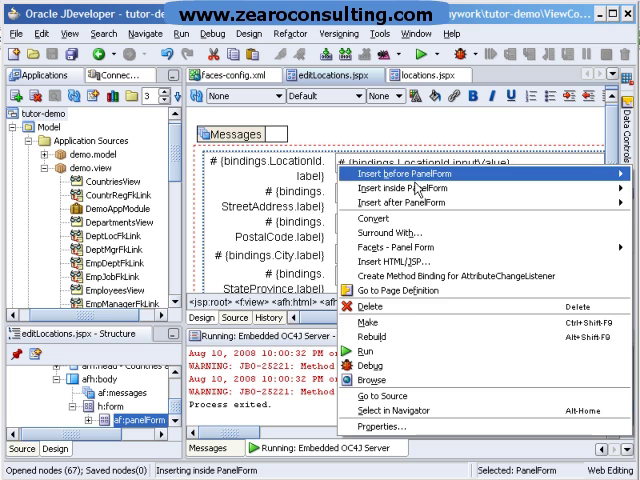
mouse_move(415, 290)
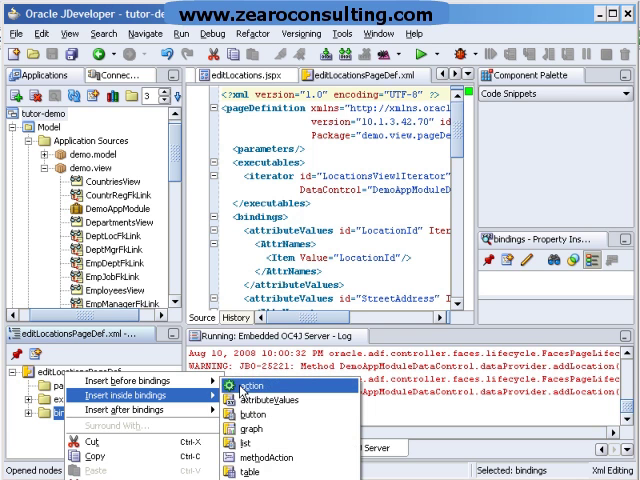
- Add a LocationsView1 setCurrentRowWithKey action binding with rowKey from processScope.CountryId
left_click(248, 388)
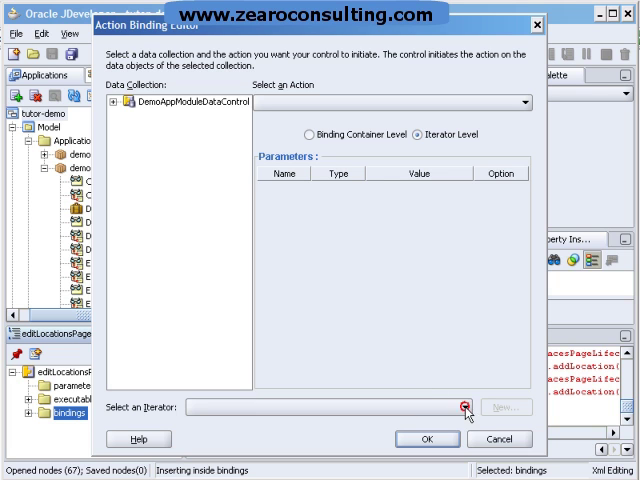
left_click(466, 407)
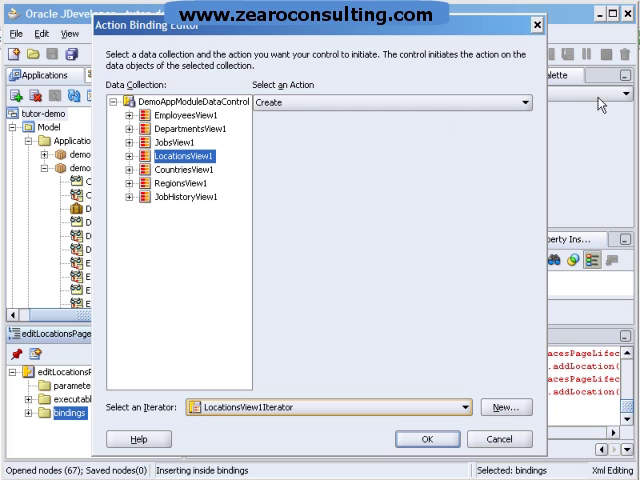
mouse_move(538, 115)
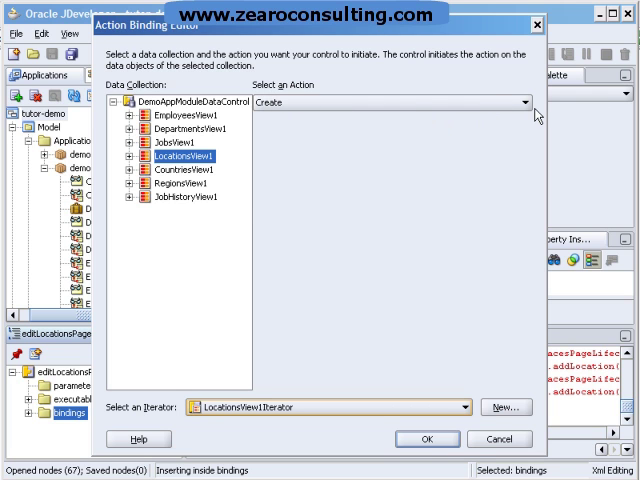
left_click(526, 102)
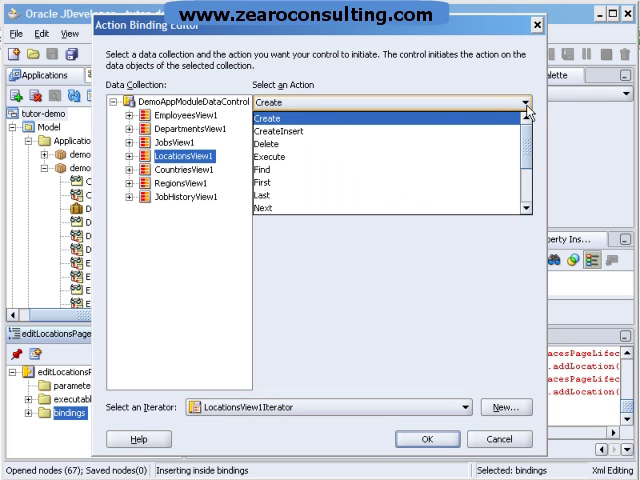
scroll("down", 3)
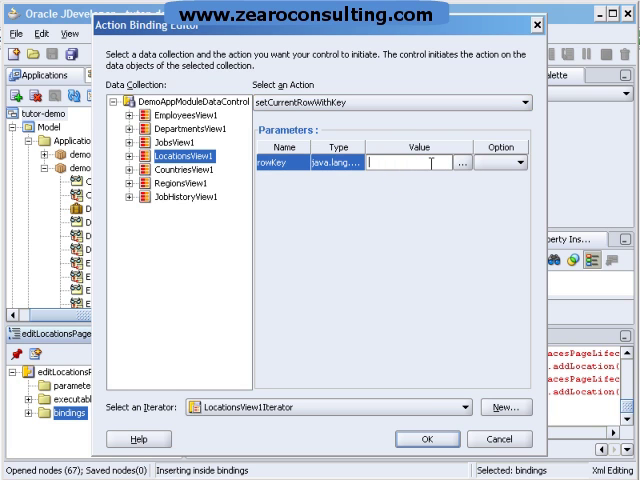
type("ssScope.CountryId}")
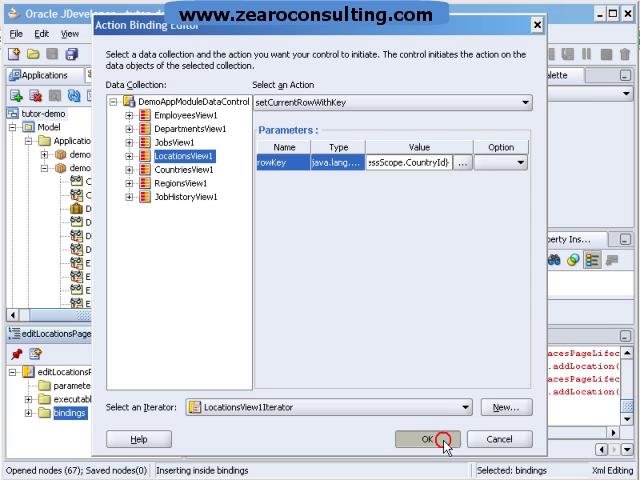
left_click(431, 438)
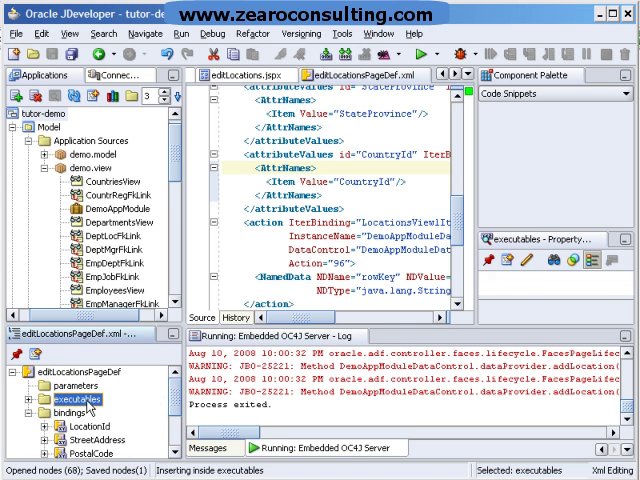
- Insert invokeAction setCurrentRowFromLocations, refreshing ifNeeded with condition postback==false
right_click(62, 398)
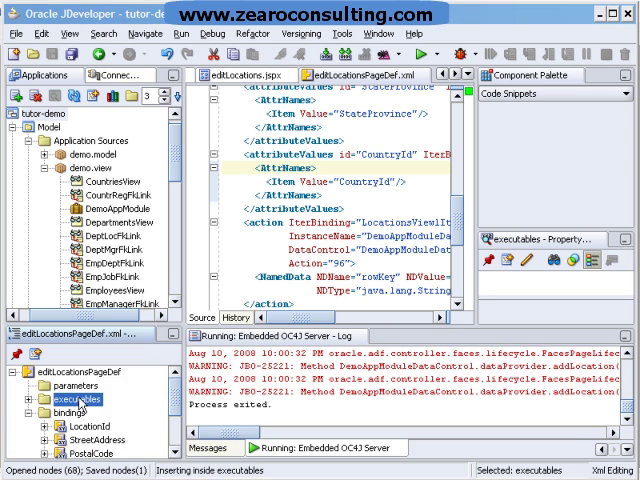
right_click(73, 399)
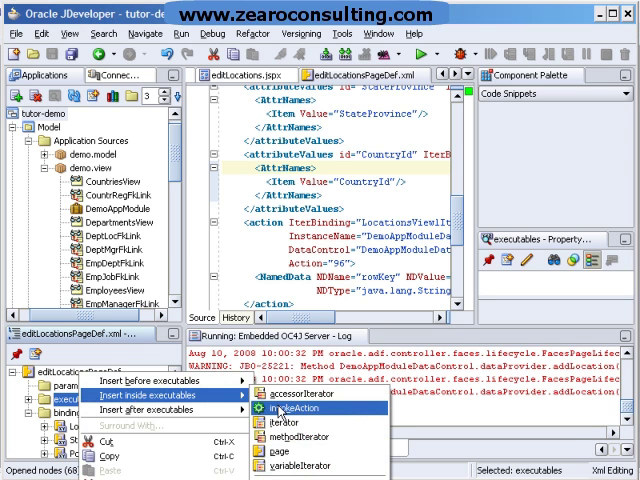
left_click(282, 407)
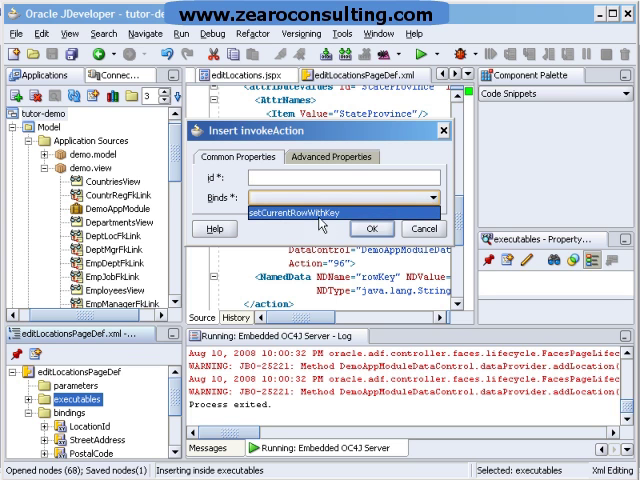
mouse_move(320, 224)
type("setCurrentRowFrom")
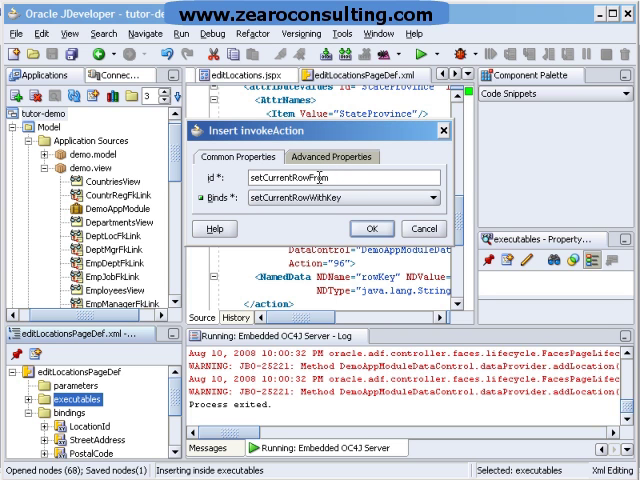
type("Locations")
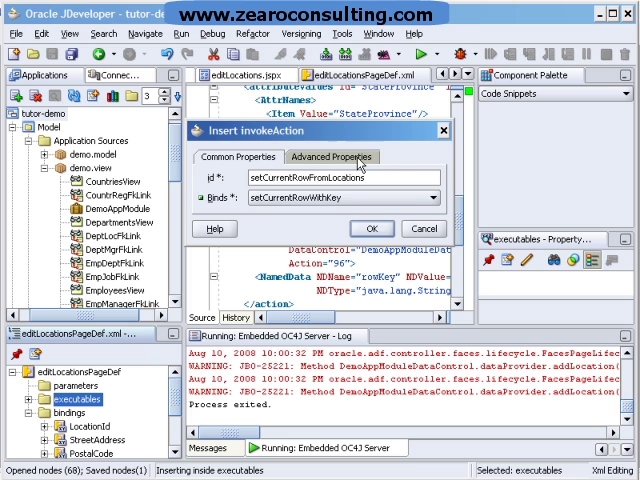
left_click(331, 156)
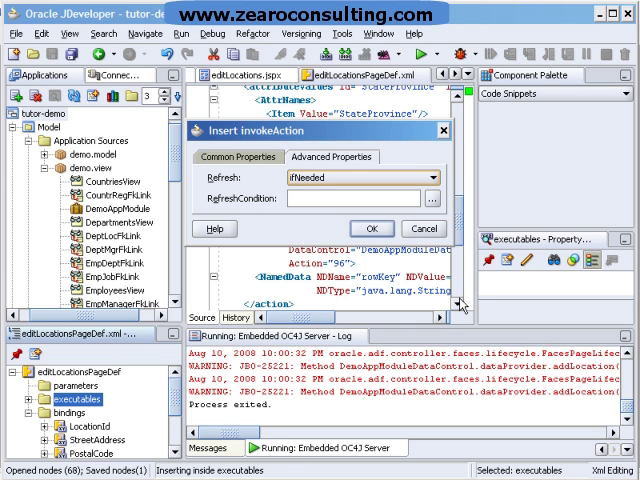
mouse_move(459, 307)
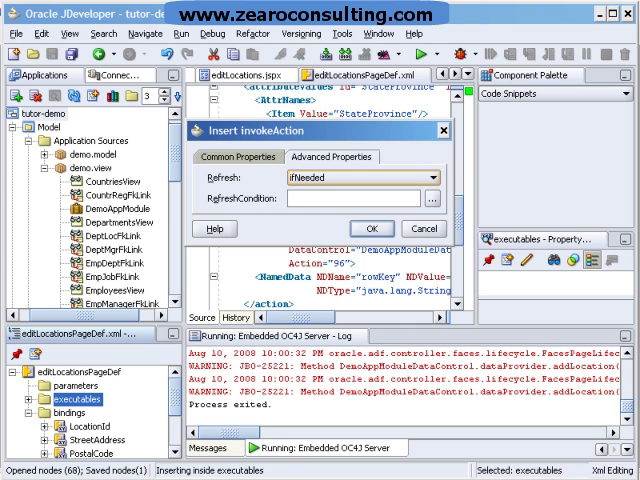
left_click(360, 198)
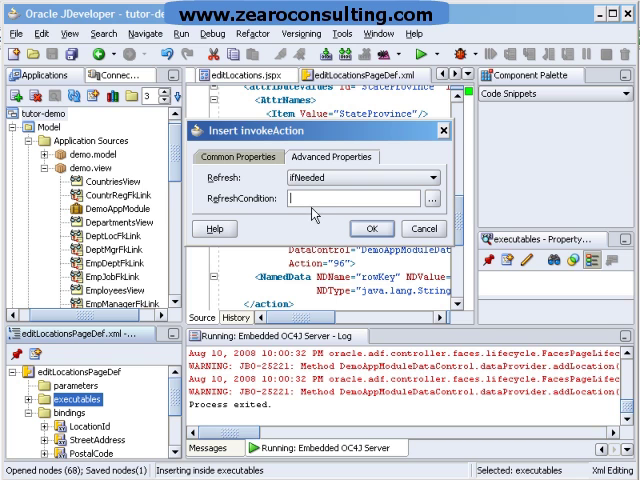
type("FacesContext.postback==false}")
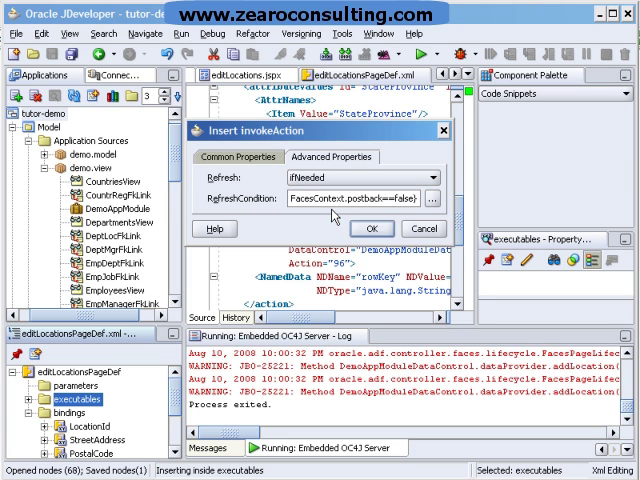
mouse_move(360, 233)
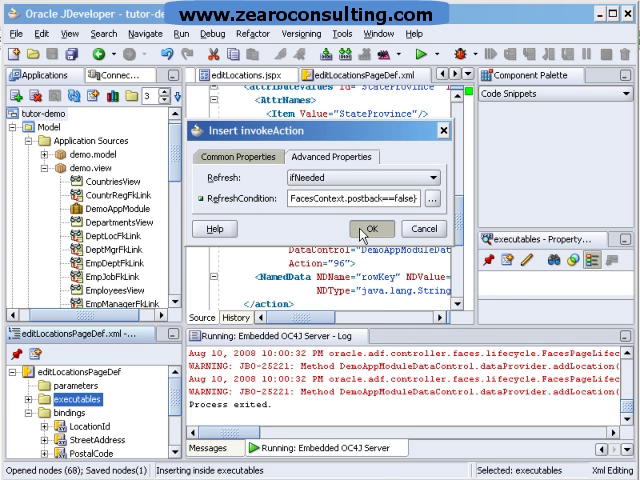
left_click(371, 228)
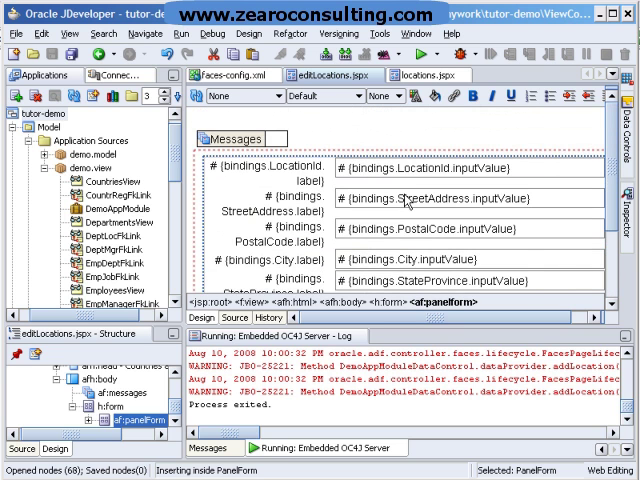
- Scroll the editLocations.jspx design down to CountryId and the Submit button
scroll("down", 3)
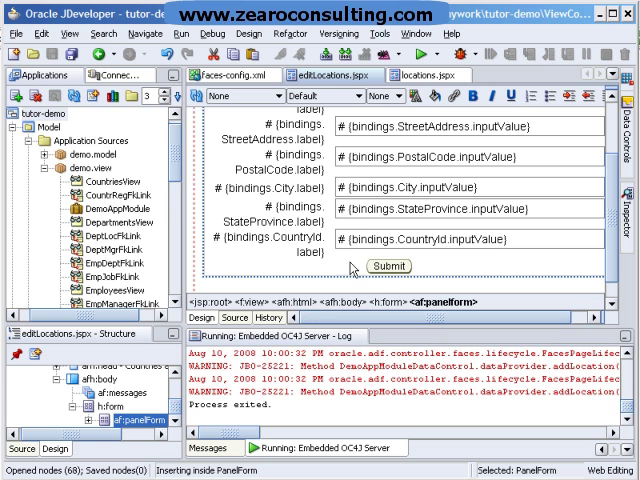
mouse_move(351, 267)
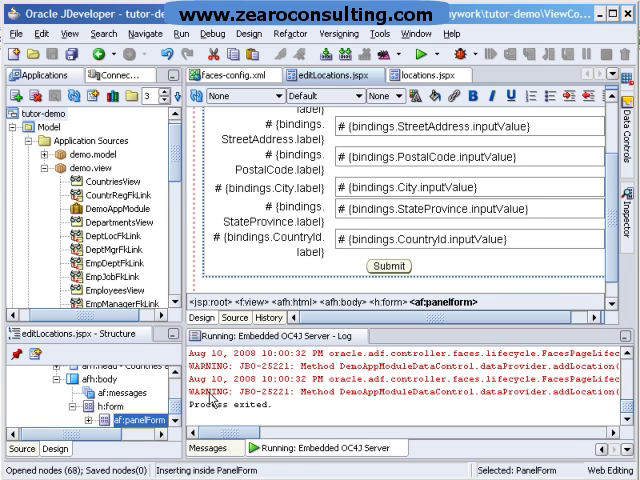
mouse_move(208, 400)
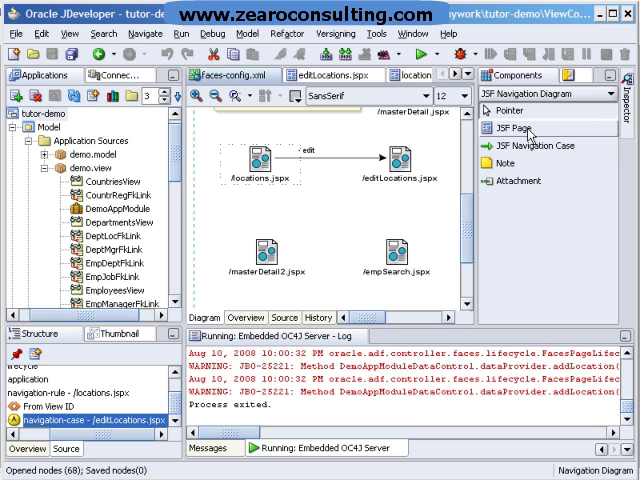
mouse_move(534, 145)
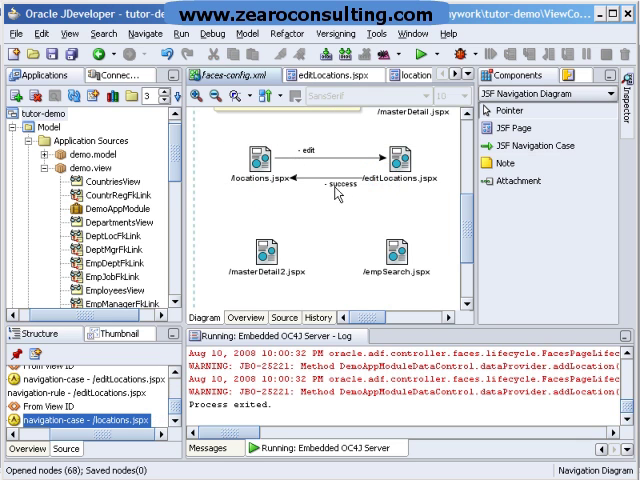
mouse_move(189, 132)
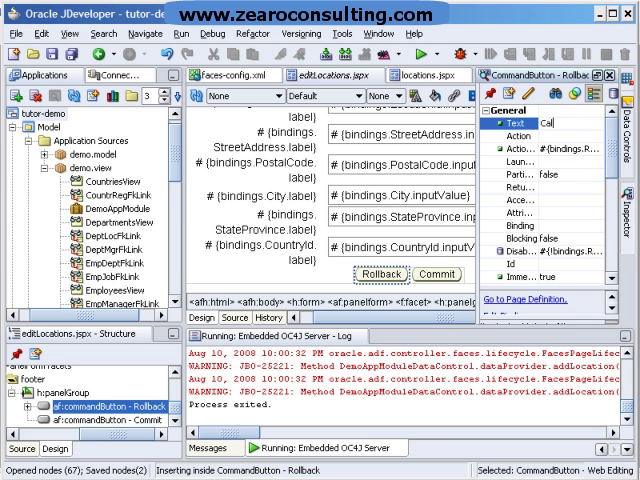
- Set the Rollback button's Text to Cancel and its Action to success
type("Cancel")
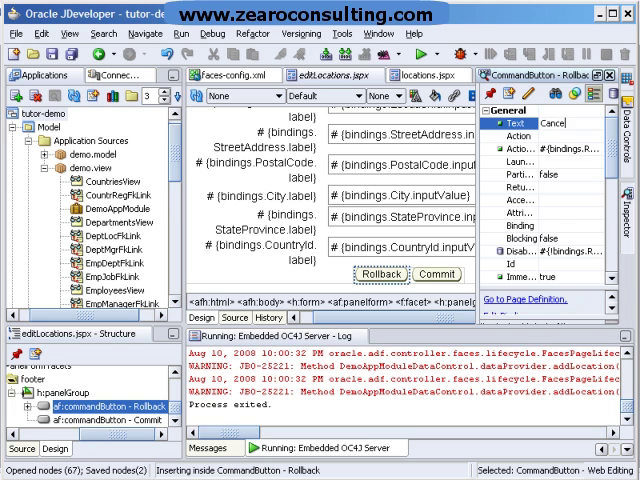
mouse_move(583, 143)
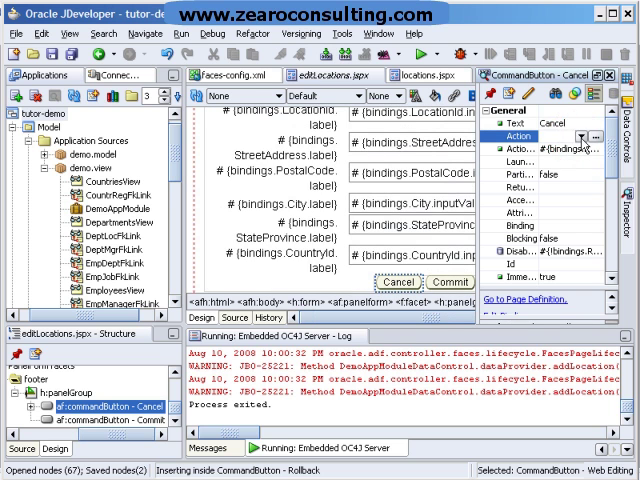
left_click(585, 135)
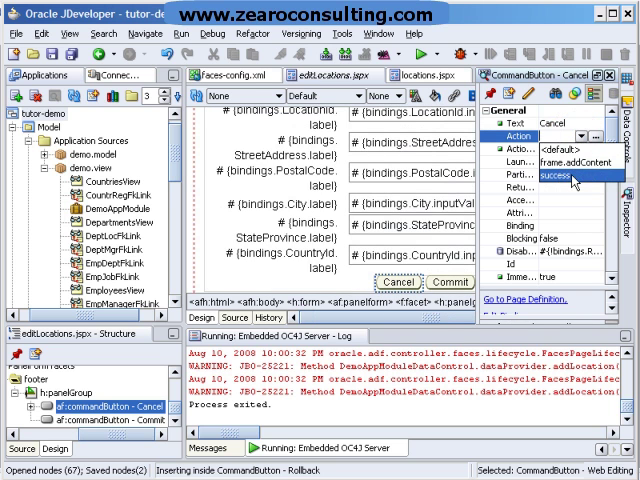
left_click(572, 175)
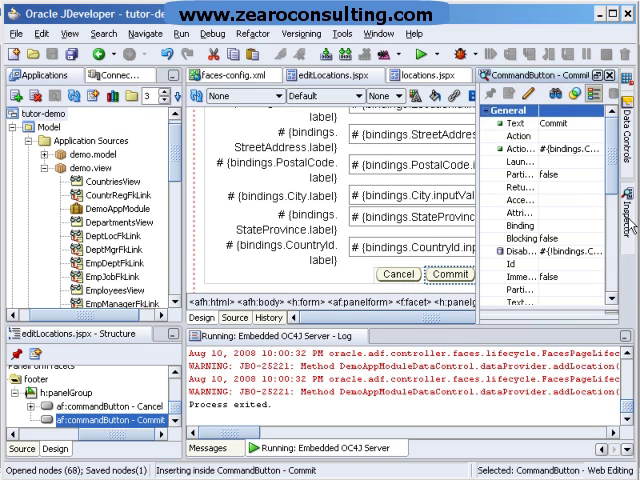
left_click(520, 123)
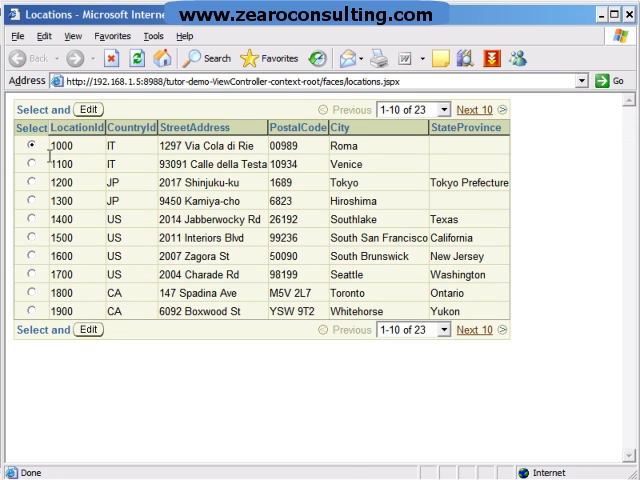
- Edit location 1000's city to Roma123 and save back to the list
left_click(86, 109)
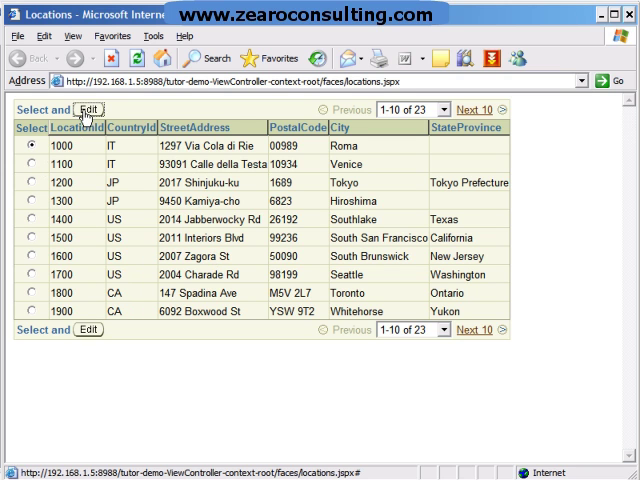
left_click(82, 110)
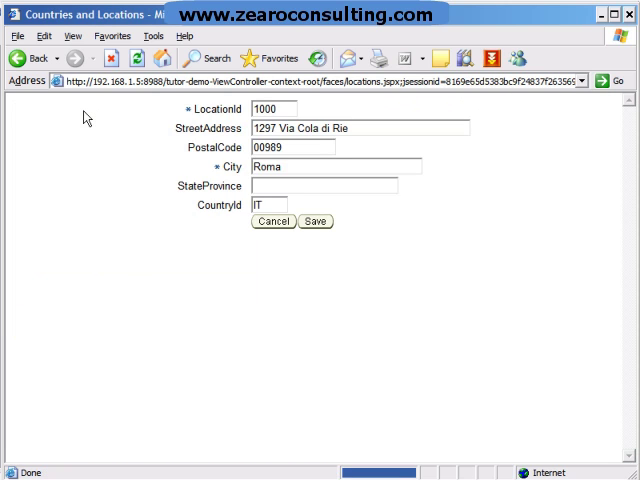
mouse_move(300, 160)
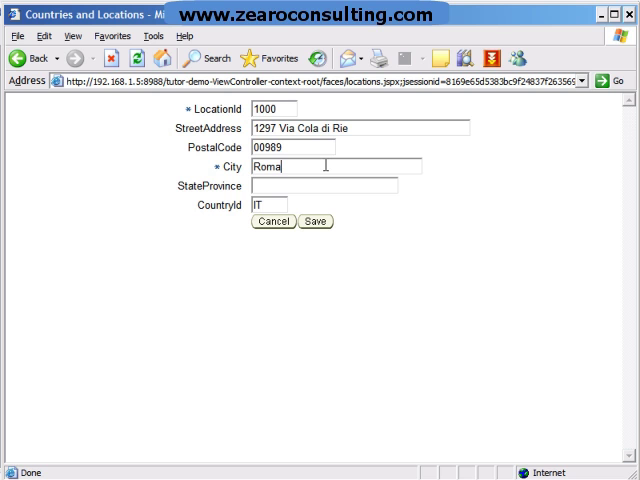
type("123")
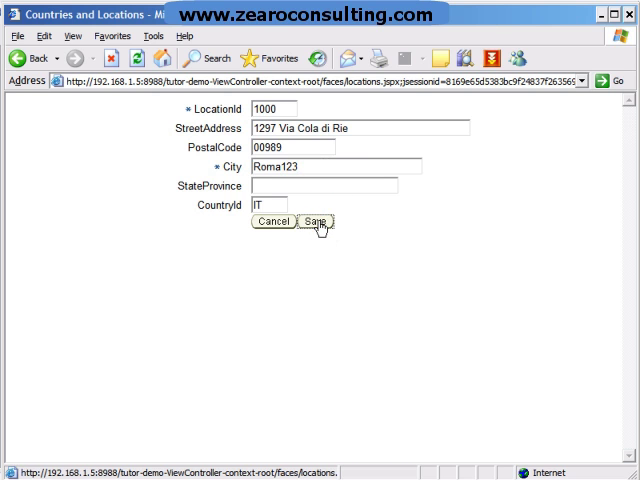
left_click(316, 221)
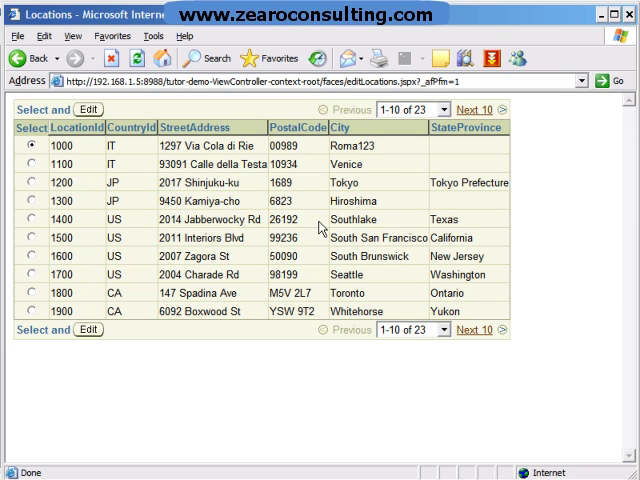
mouse_move(367, 146)
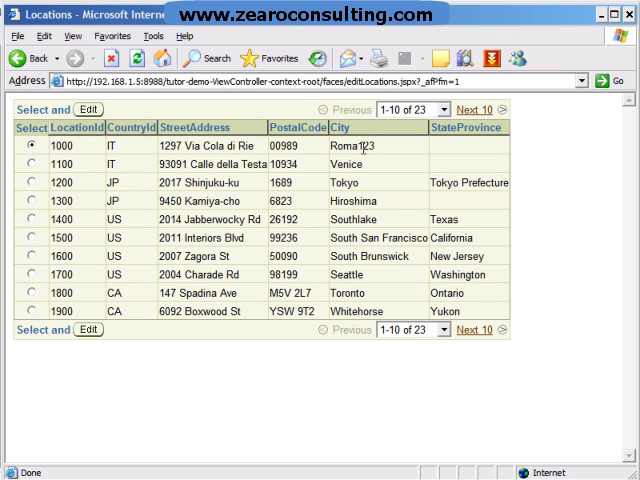
mouse_move(400, 155)
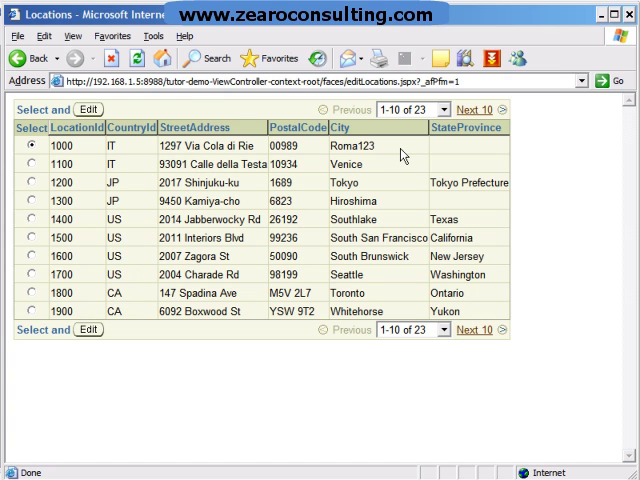
mouse_move(586, 48)
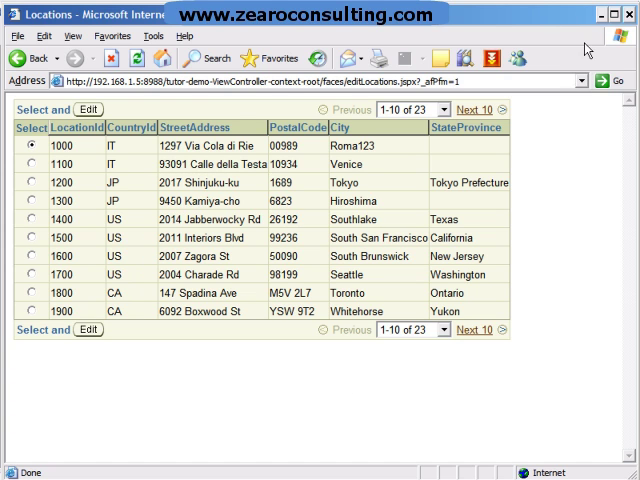